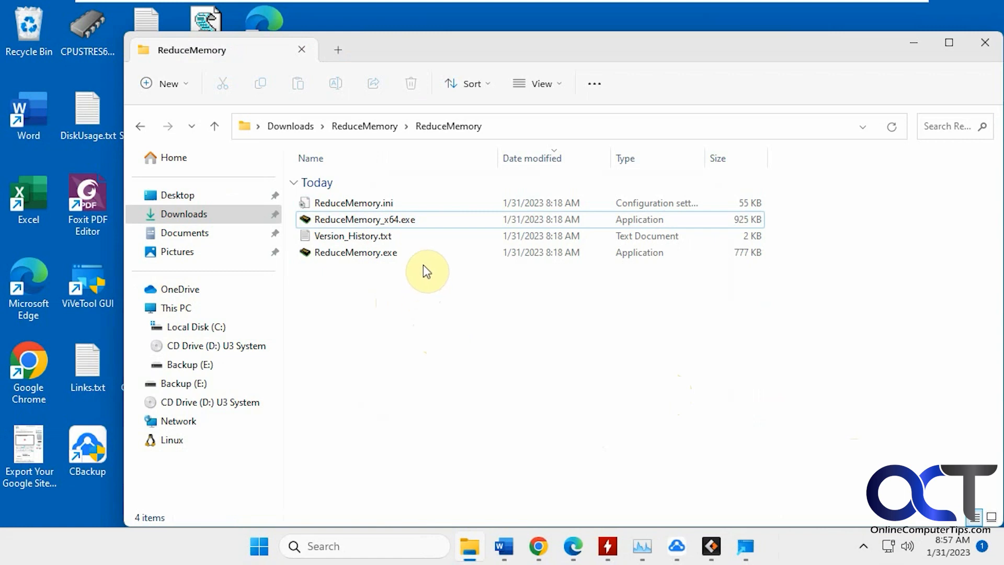
Launch the ReduceMemory executable over Task Manager, showing 39% memory used.
double_click(364, 219)
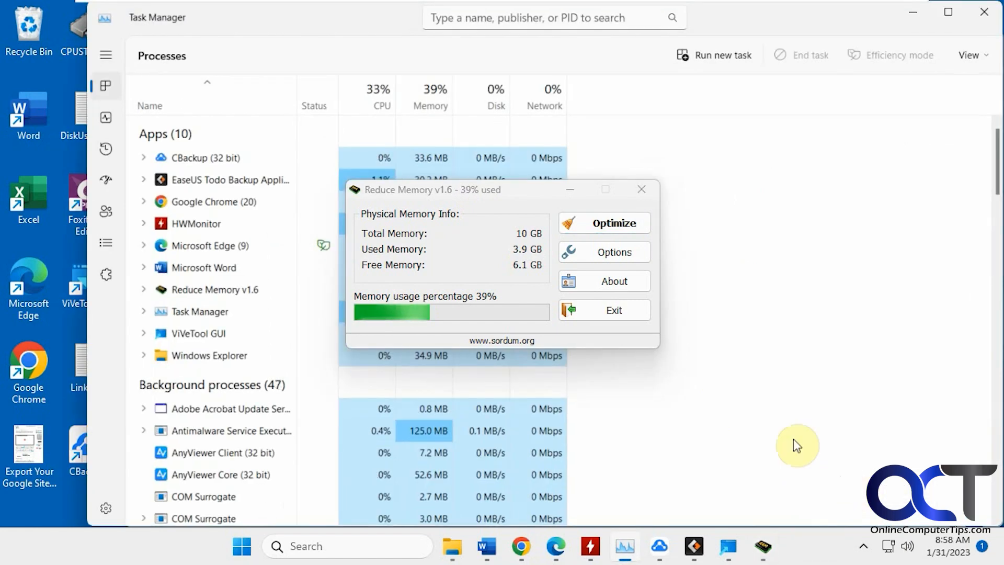
Open the Options dialog showing minimize-to-tray, always-on-top and the 85% auto-optimize setting.
left_click(602, 252)
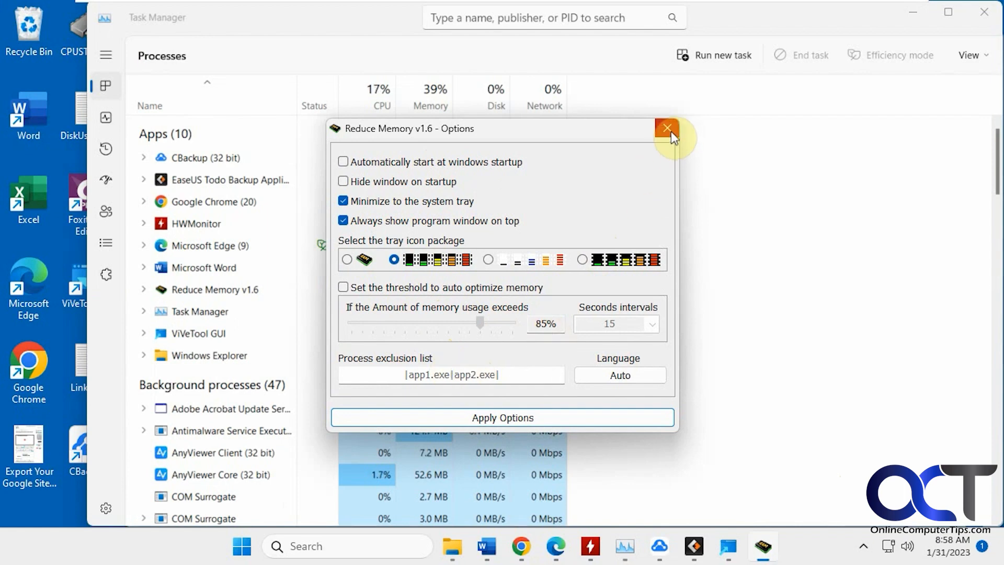
Close Options unchanged and run Optimize, dropping memory use from 39% to 28%.
left_click(666, 128)
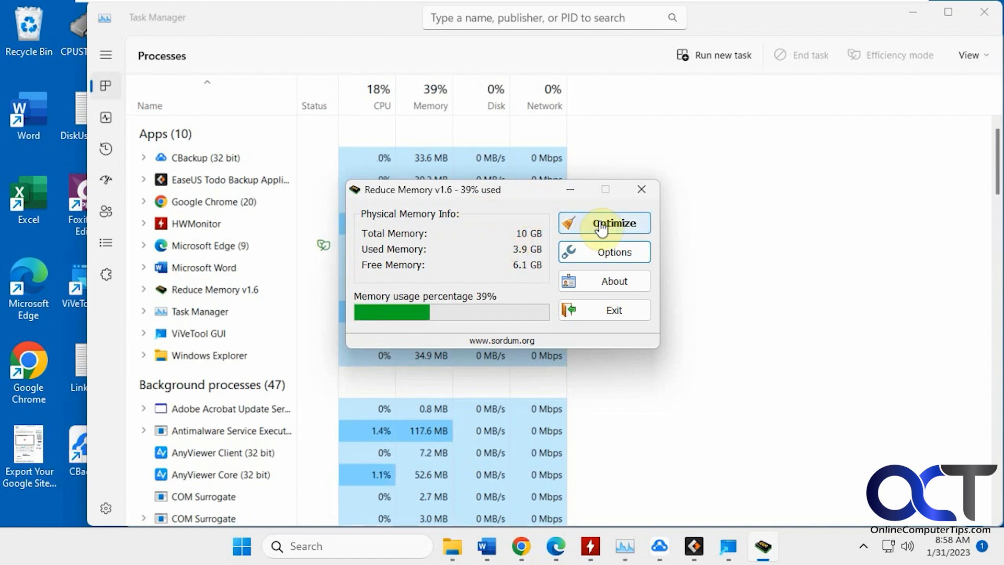
left_click(602, 223)
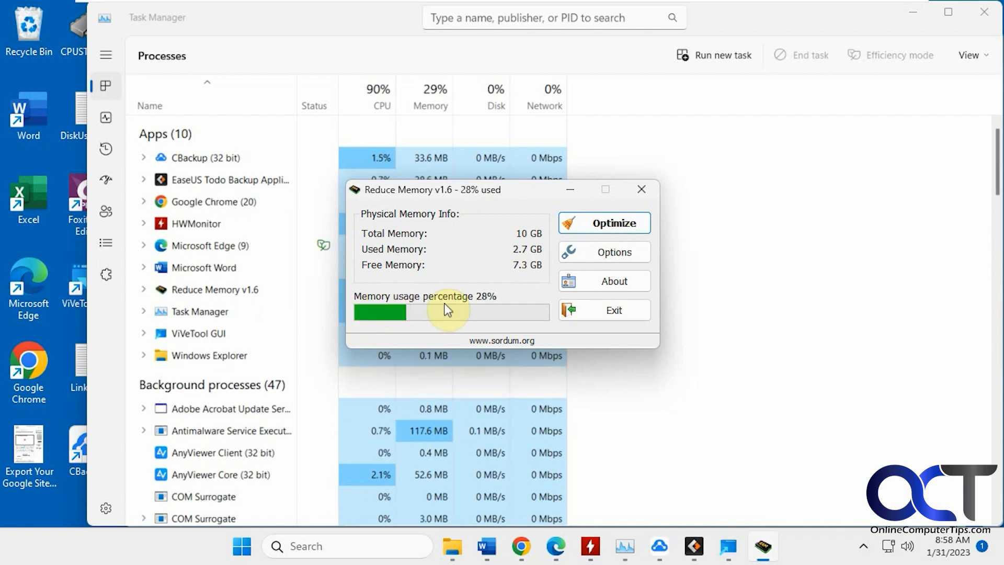